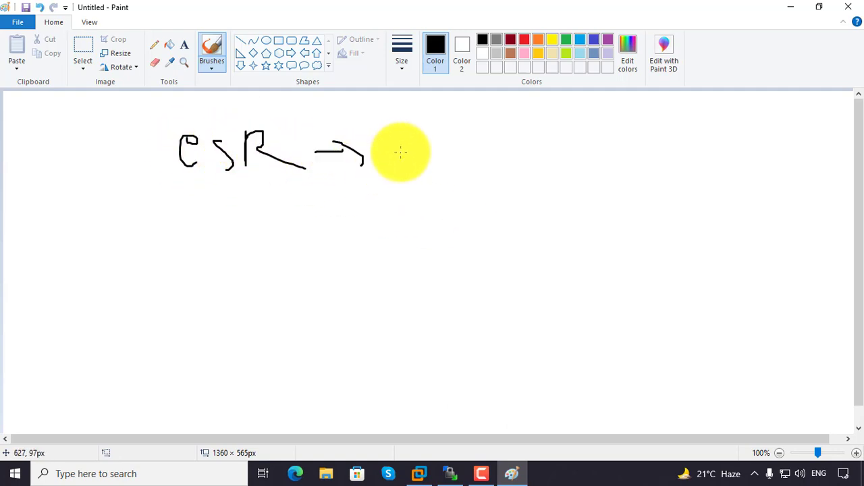
Step: Freehand-sketch the CSR → eve-NG arrow and a downward branch labelled 3 GB RAM
left_click_drag(398, 155, 493, 146)
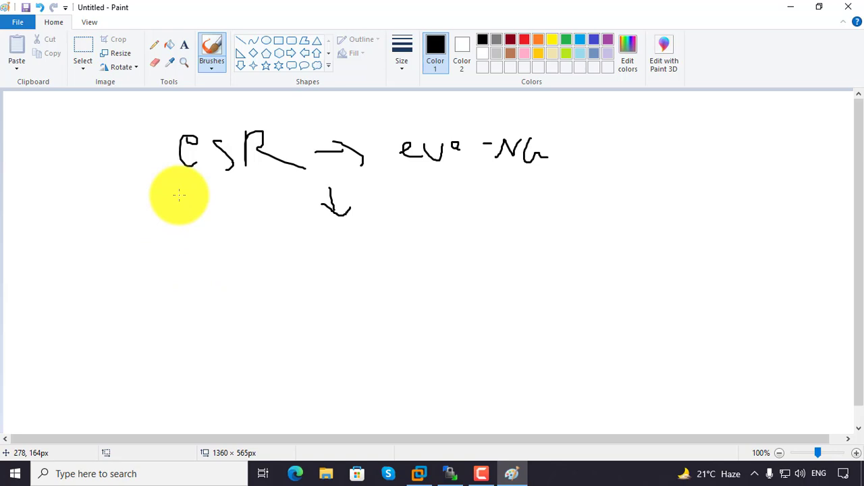
left_click_drag(181, 196, 263, 271)
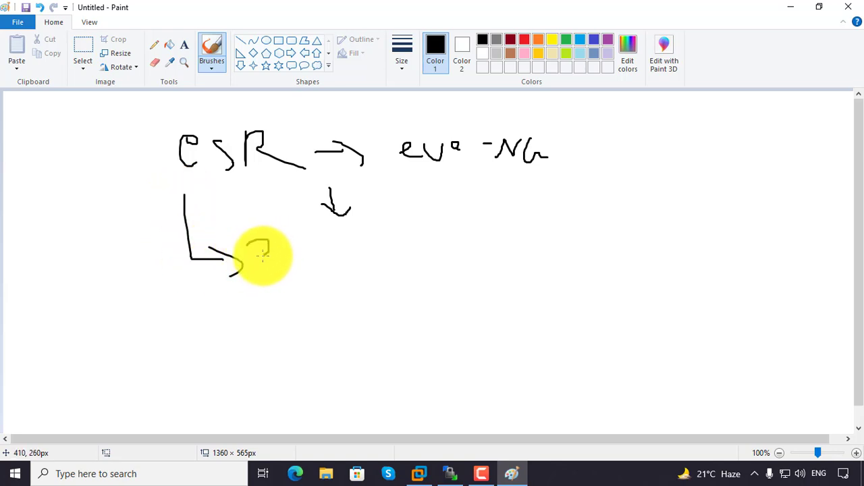
left_click_drag(257, 243, 318, 264)
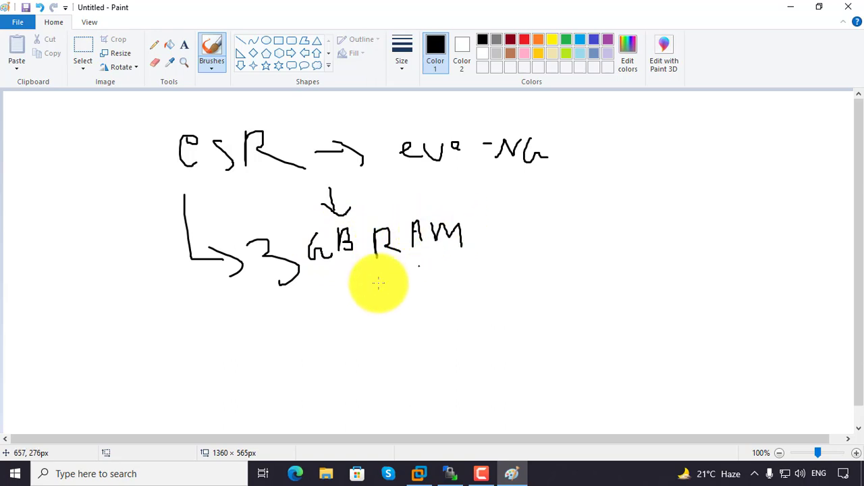
left_click_drag(219, 290, 291, 341)
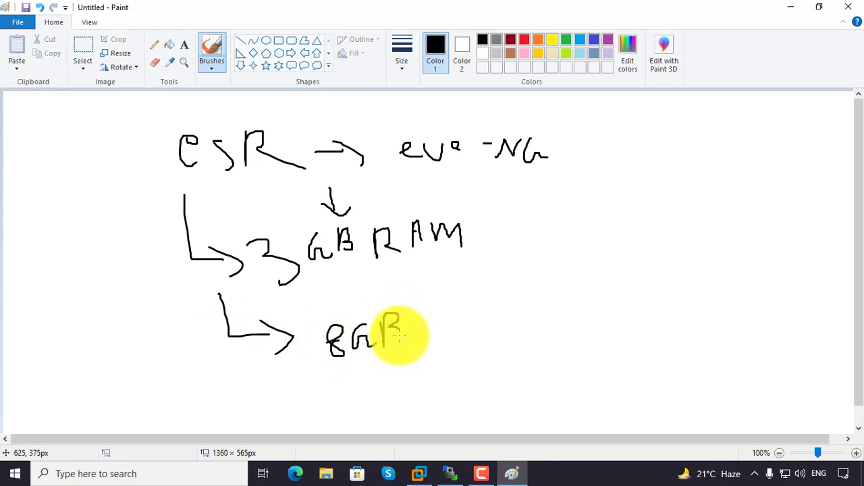
Step: Add the lower 8 GB RAM eve-ng branch, underline it and annotate further RAM figures
left_click_drag(398, 331, 445, 312)
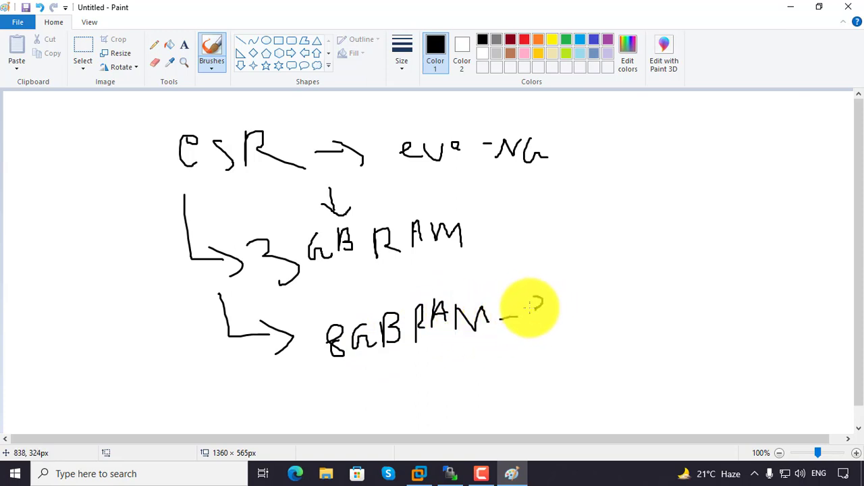
left_click_drag(503, 314, 574, 311)
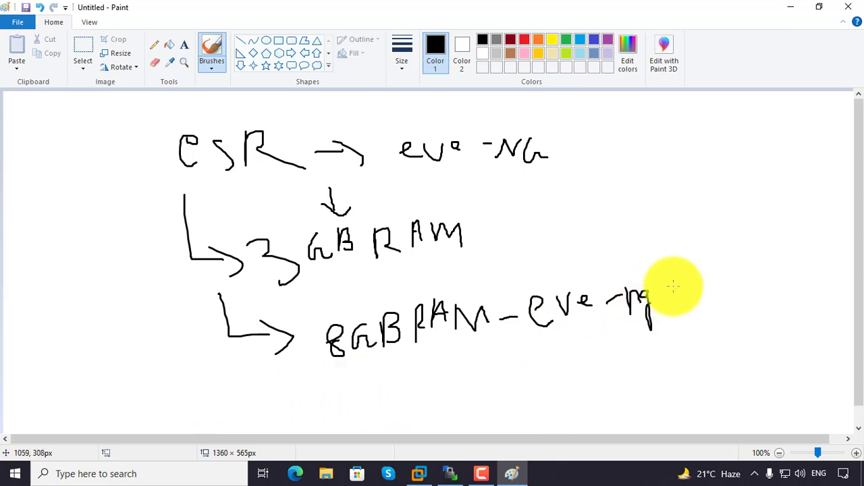
mouse_move(312, 385)
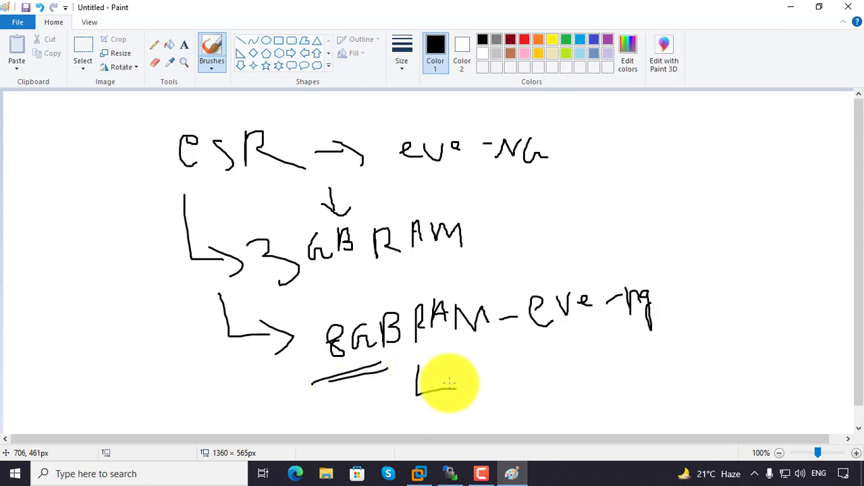
left_click_drag(422, 378, 490, 412)
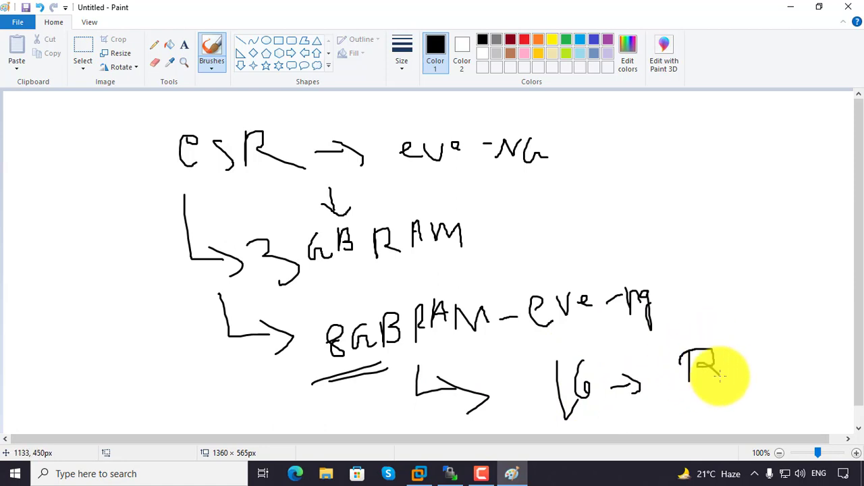
left_click_drag(729, 371, 750, 368)
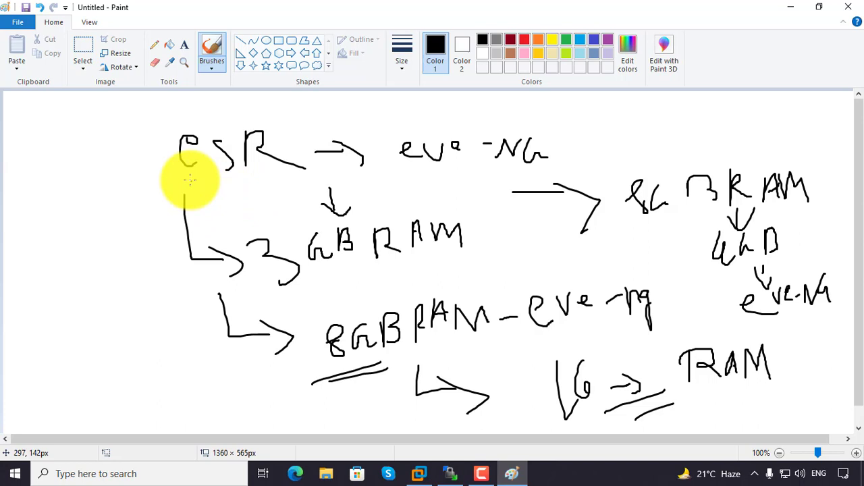
left_click_drag(175, 168, 98, 256)
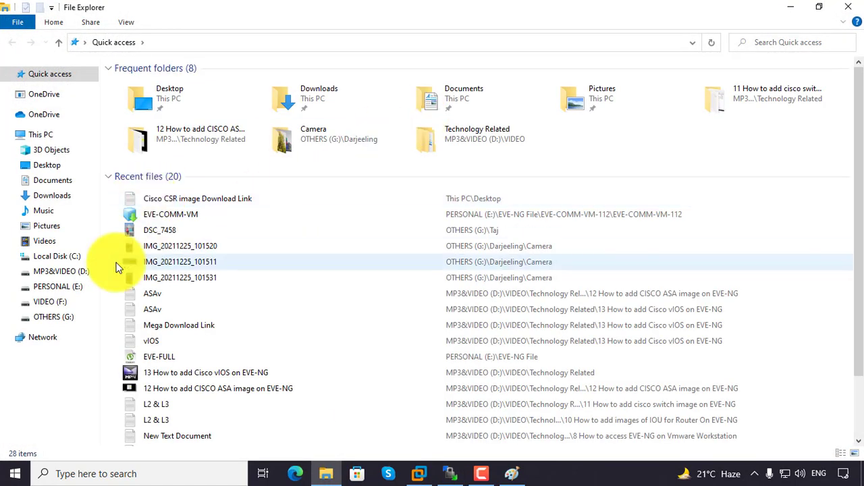
Step: Show Properties of csr1000v-universalk9.16.06.07-serial.qcow2 in E:\EVE-NG File\Cisco CSR image\CSR1000v
left_click(57, 286)
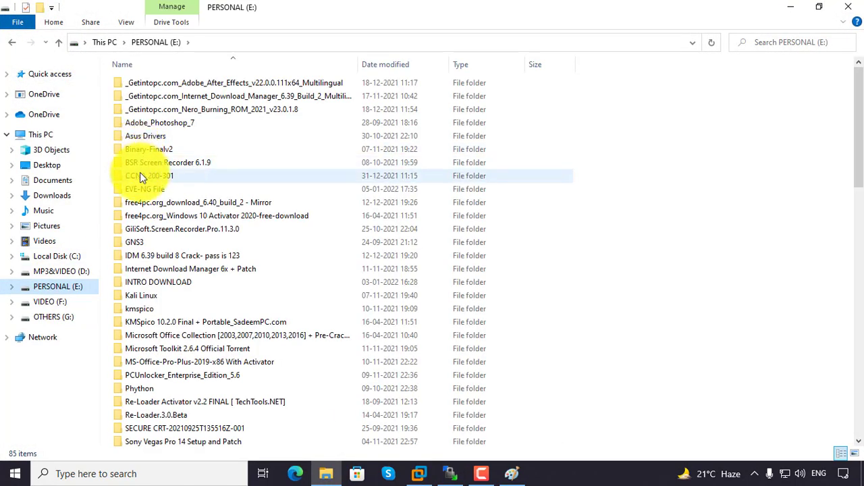
double_click(145, 189)
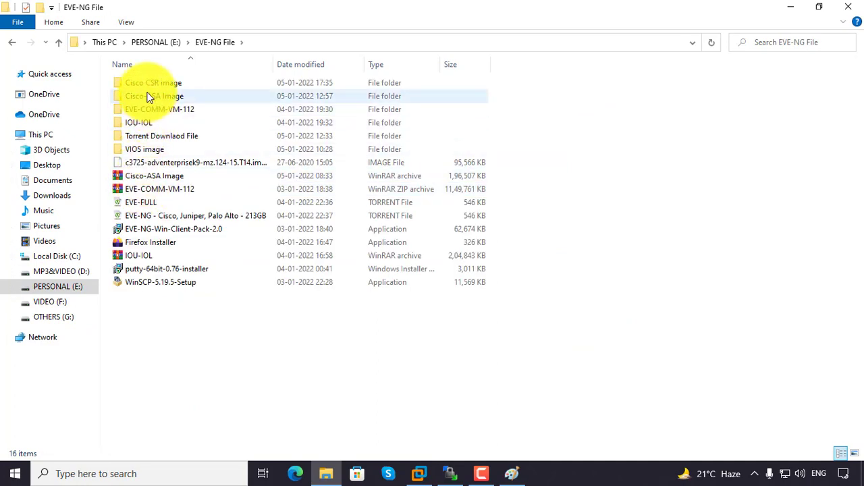
double_click(153, 82)
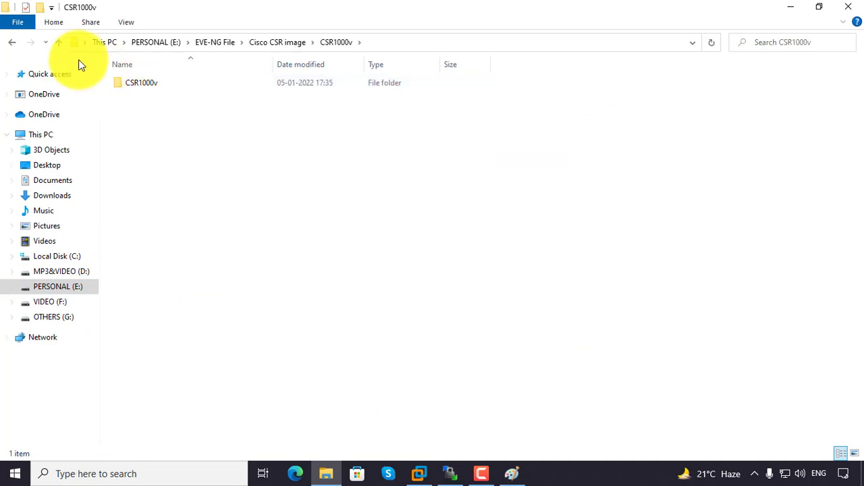
double_click(141, 82)
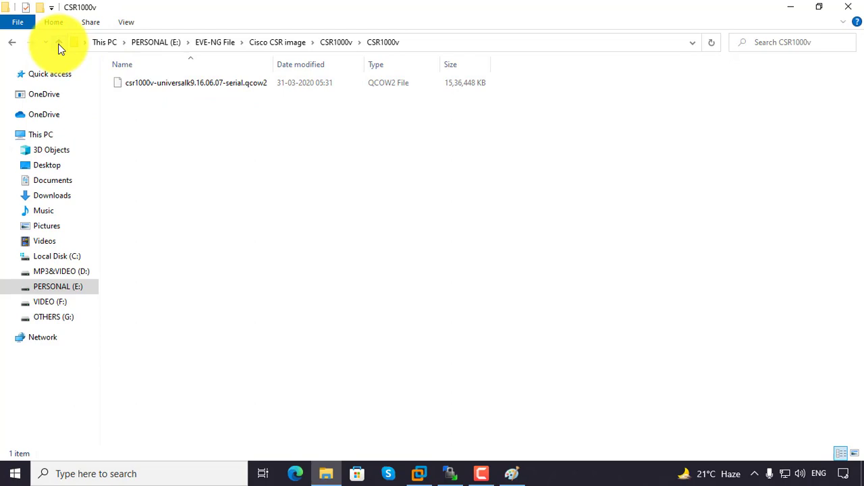
left_click(196, 83)
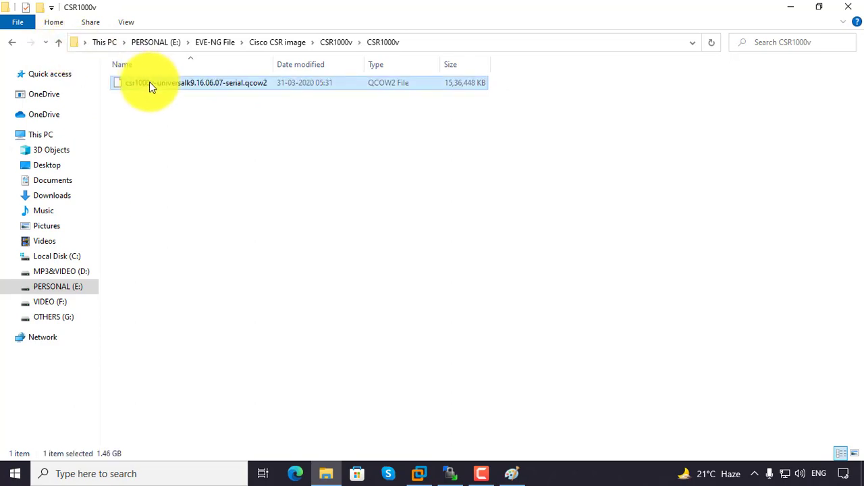
right_click(152, 82)
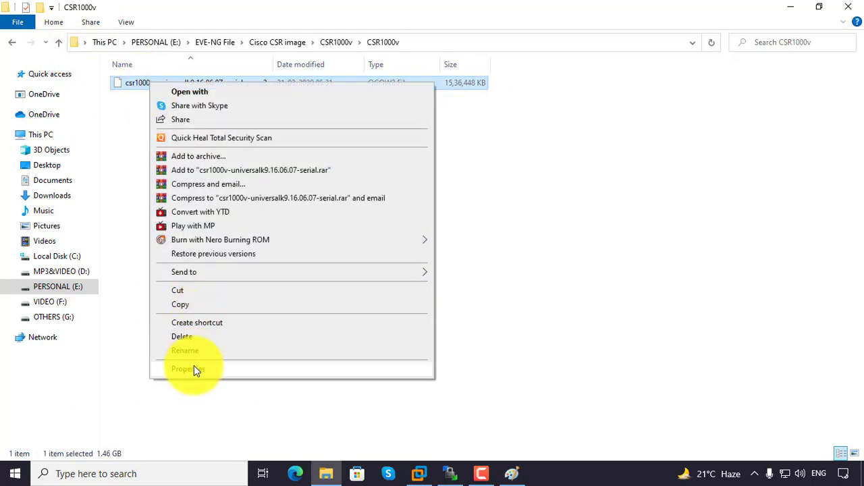
left_click(187, 368)
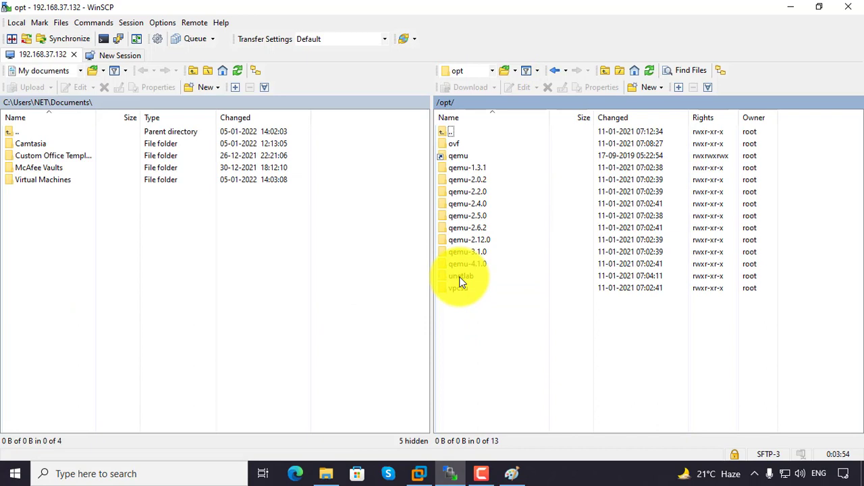
Step: Upload the CSR1000v qcow2 image into /opt/unetlab/addons/qemu on the server
double_click(460, 276)
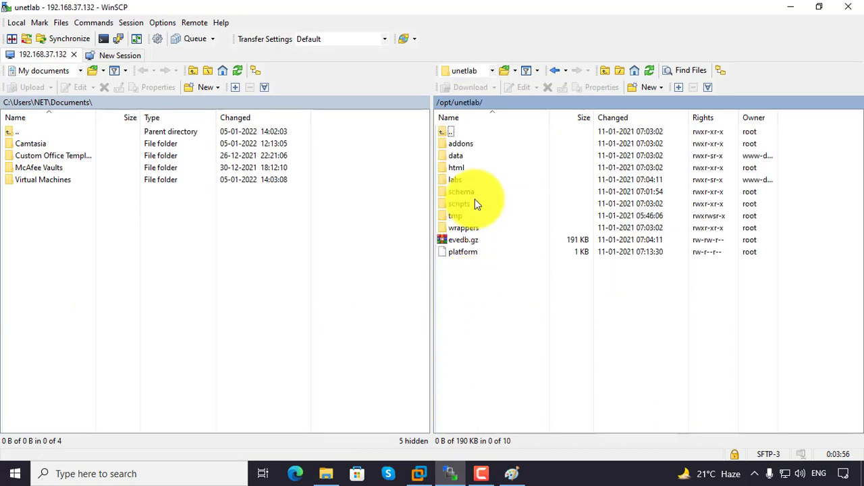
double_click(461, 143)
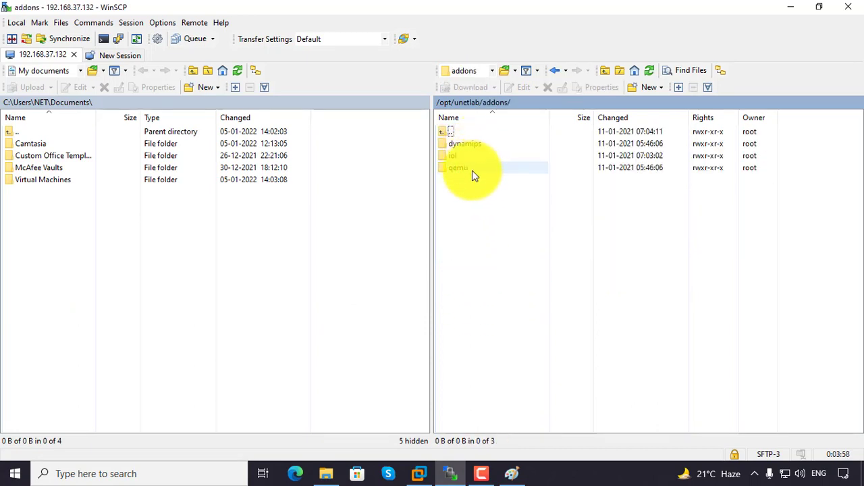
double_click(458, 168)
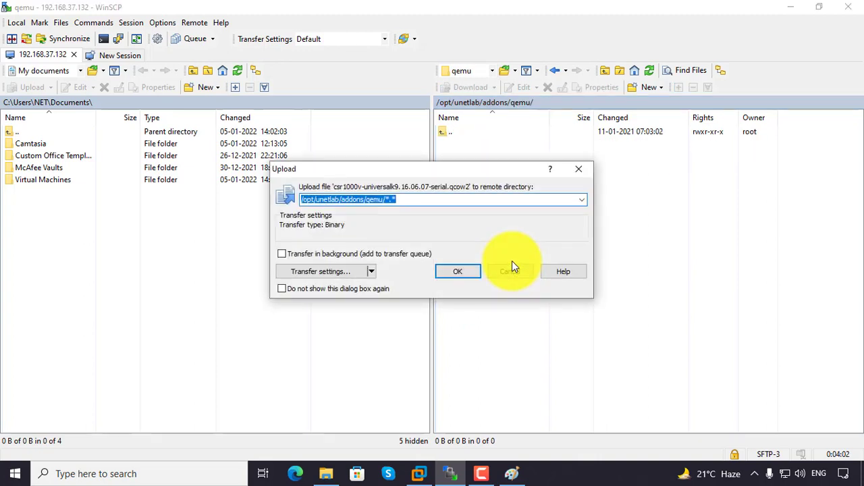
left_click(458, 271)
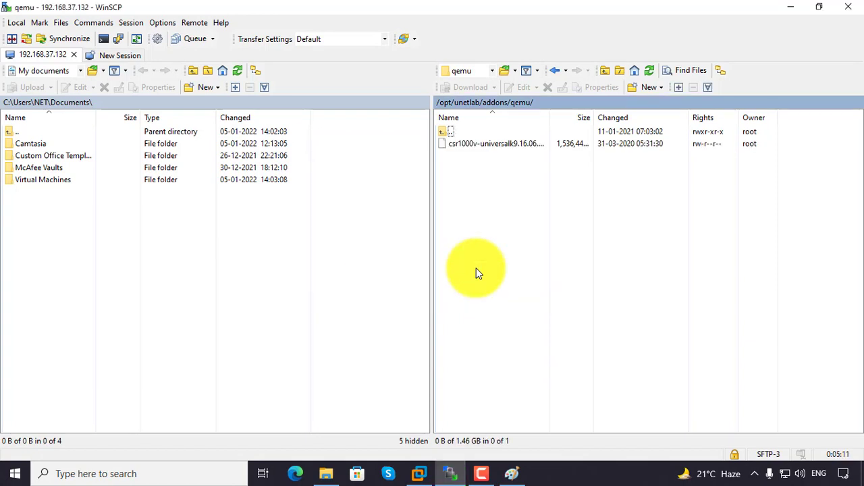
mouse_move(375, 452)
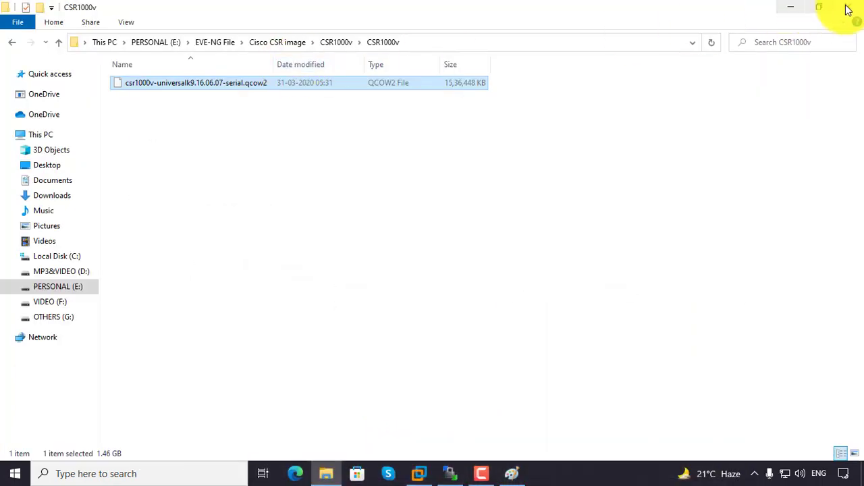
Step: Close the CSR1000v image folder window and open the desktop CSR download-link note
left_click(790, 7)
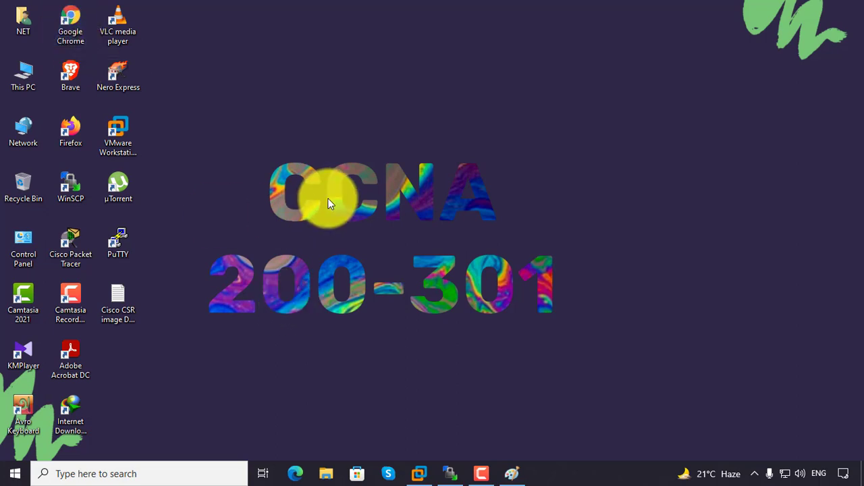
left_click(118, 304)
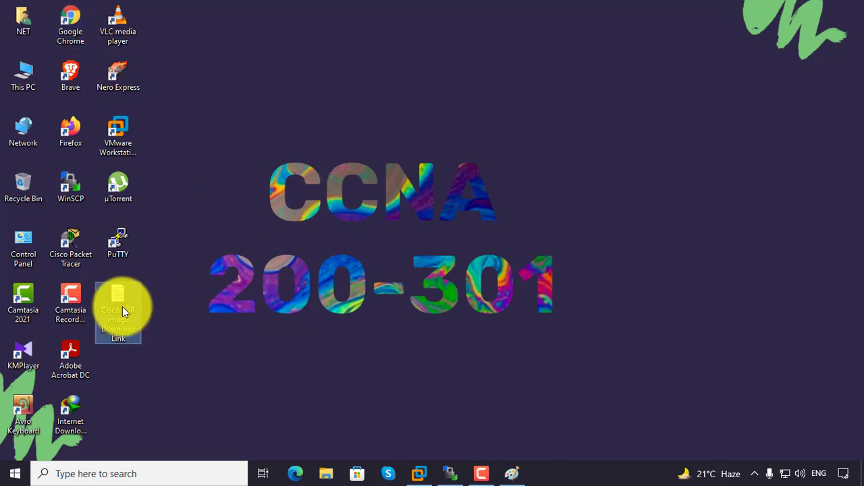
double_click(118, 304)
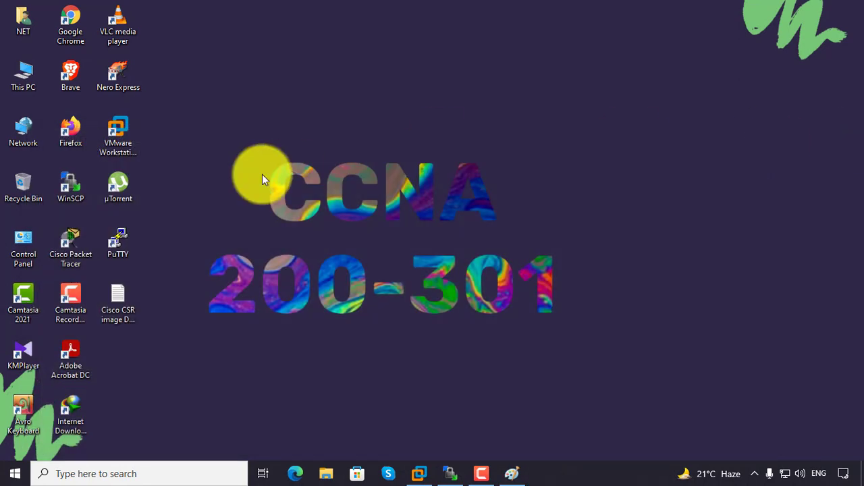
right_click(307, 243)
type("192.168.37.132")
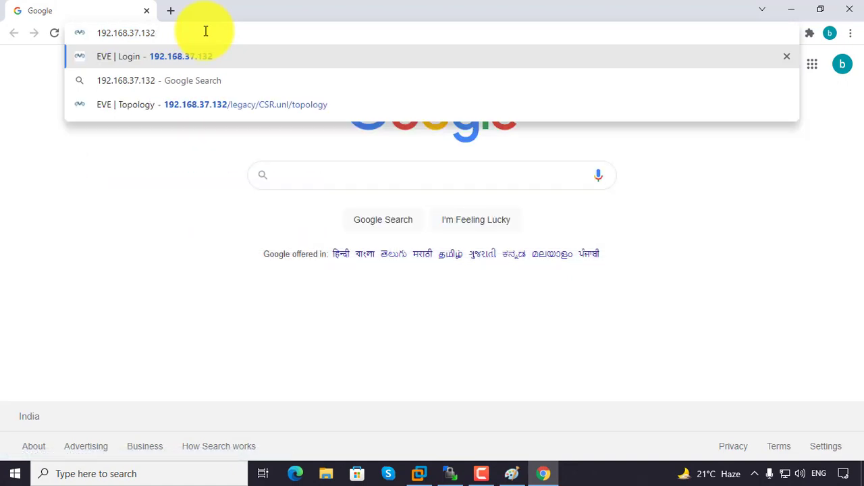
Step: Add a Cisco CSR 1000V (XE 3.x) node to the EVE-NG lab and dismiss notifications
left_click(181, 56)
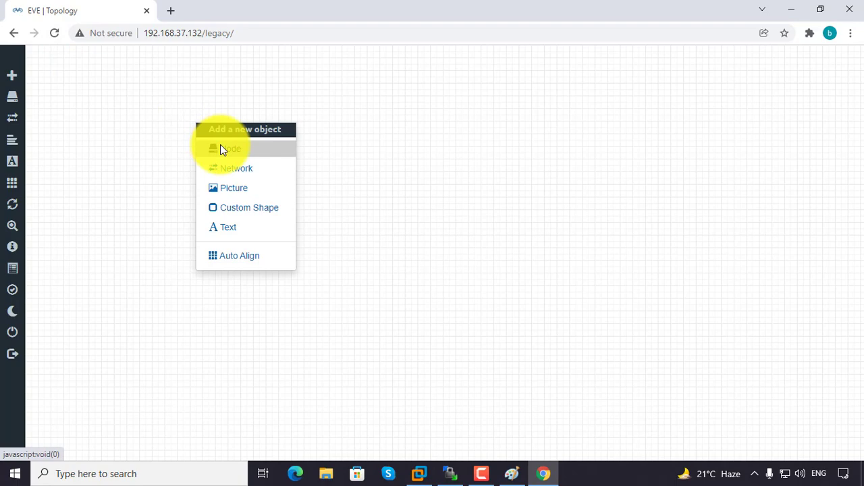
left_click(229, 149)
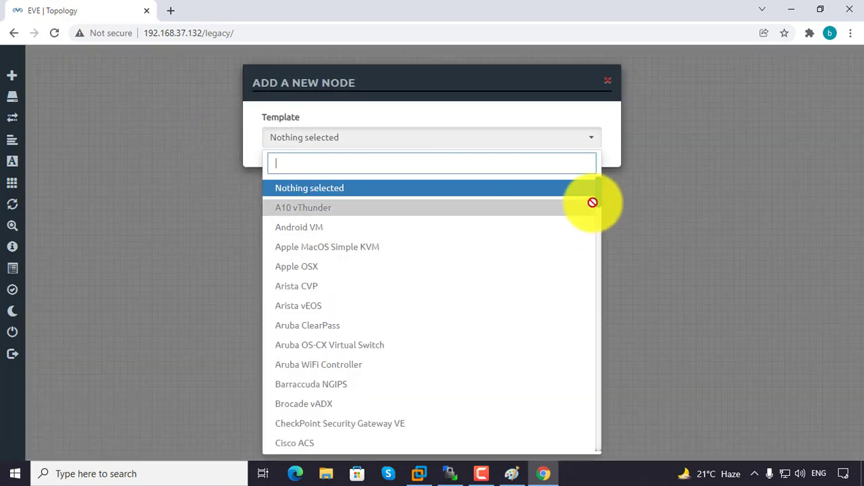
scroll("down", 3)
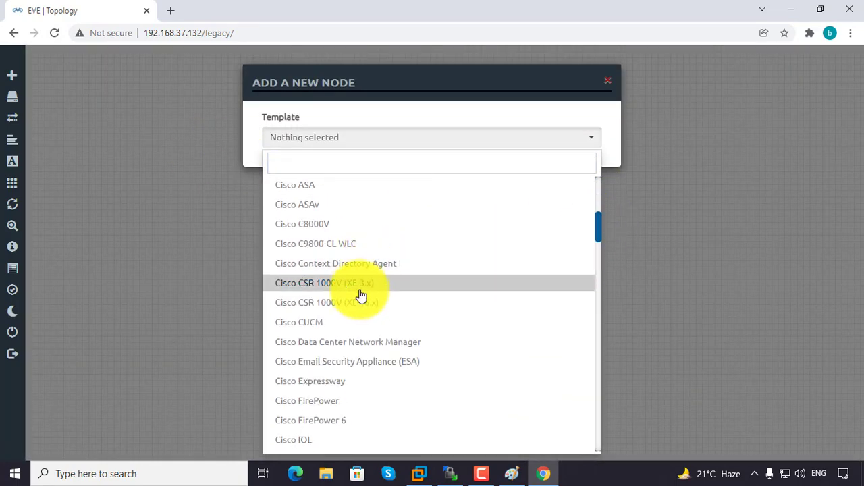
left_click(324, 282)
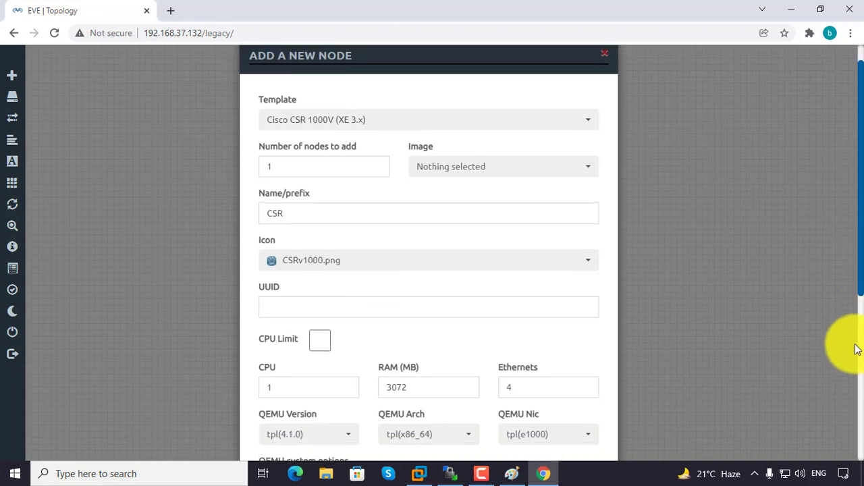
scroll("down", 3)
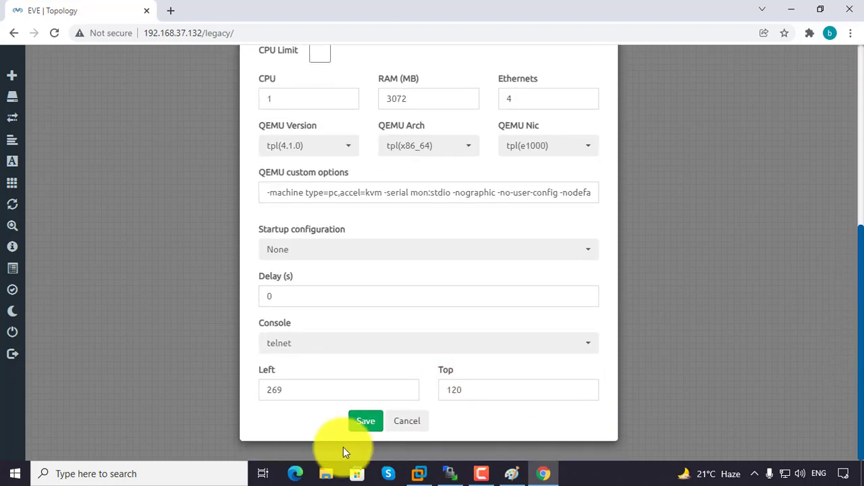
left_click(366, 421)
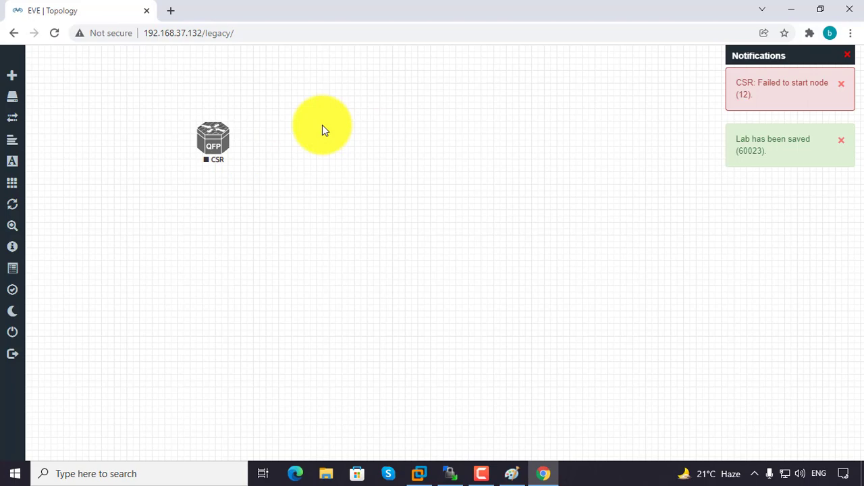
left_click(841, 84)
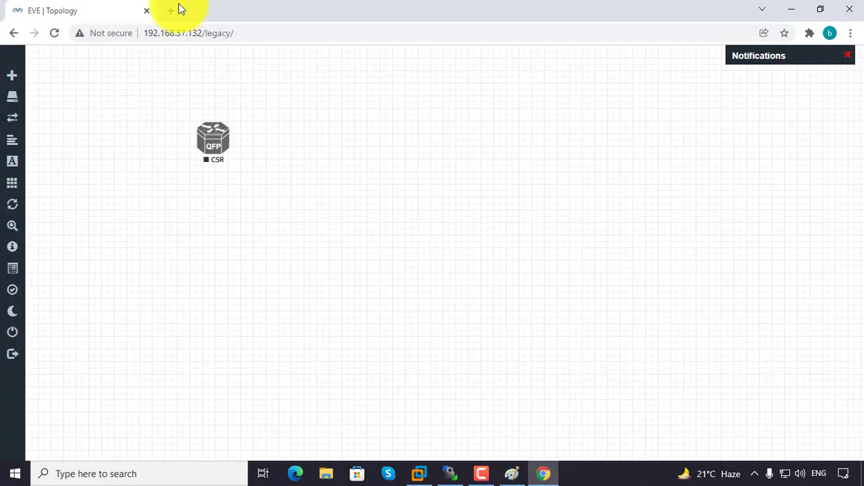
left_click(170, 10)
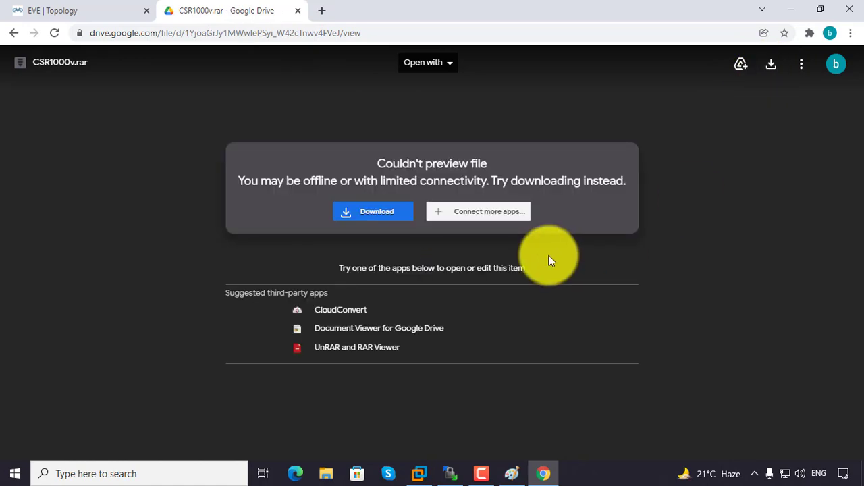
mouse_move(548, 260)
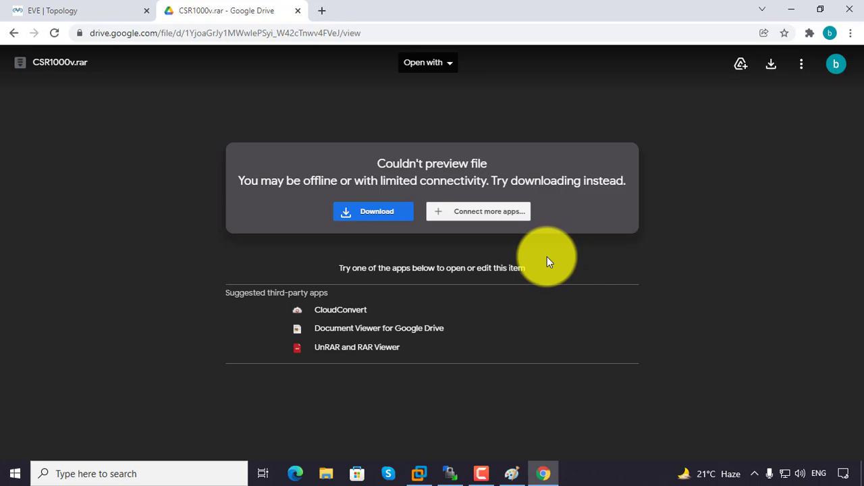